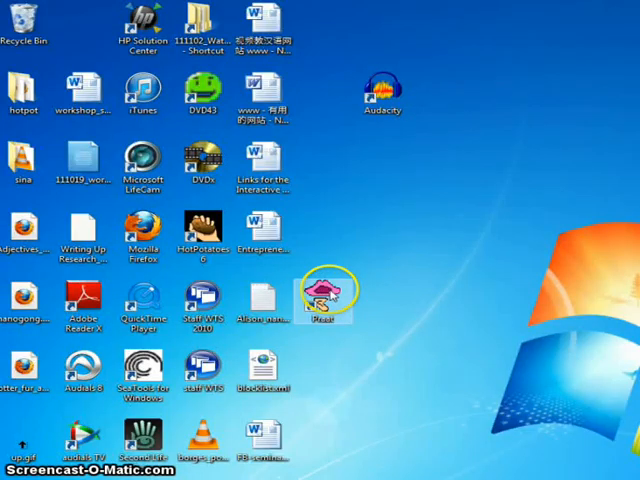
Launch Praat from the desktop and dismiss the empty Picture window
{"action": "double_click", "coordinate": [328, 292]}
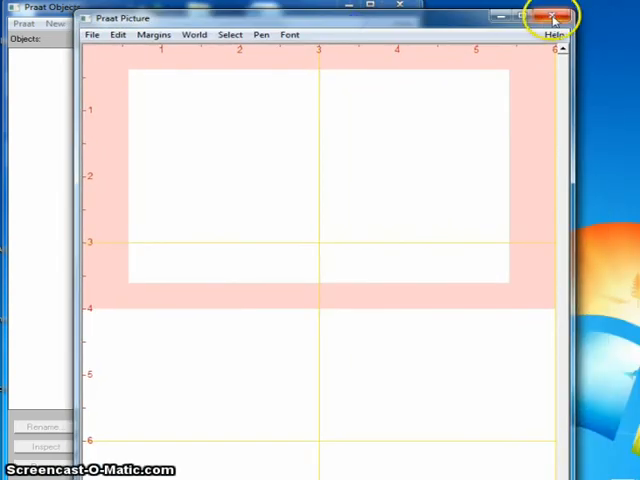
{"action": "left_click", "coordinate": [552, 12]}
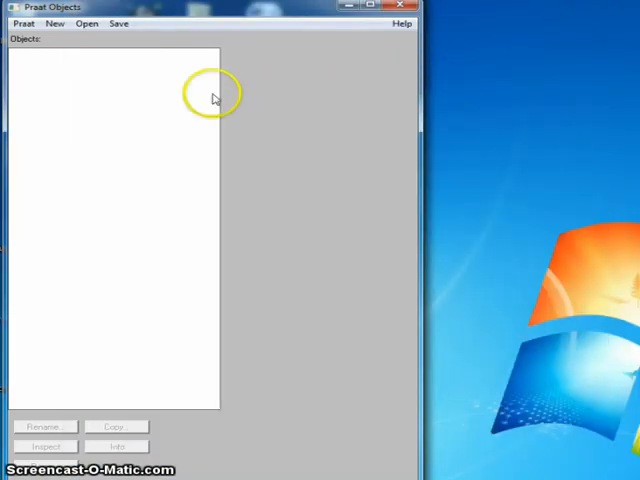
{"action": "left_click", "coordinate": [86, 24]}
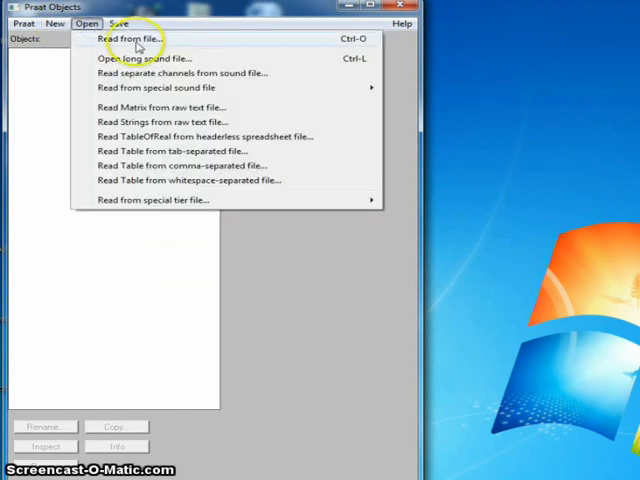
{"action": "left_click", "coordinate": [138, 36]}
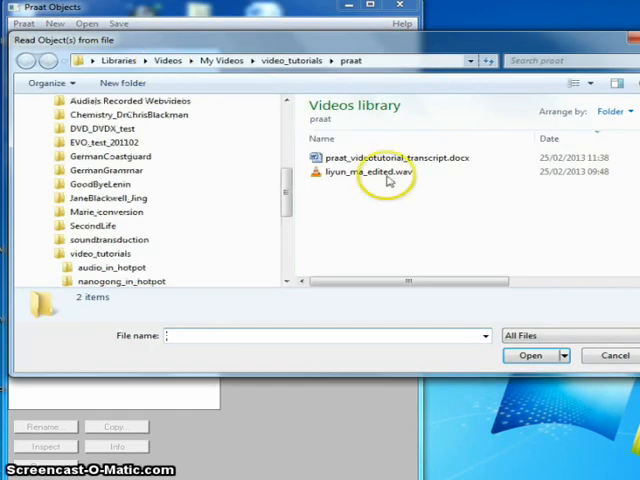
{"action": "left_click", "coordinate": [364, 172]}
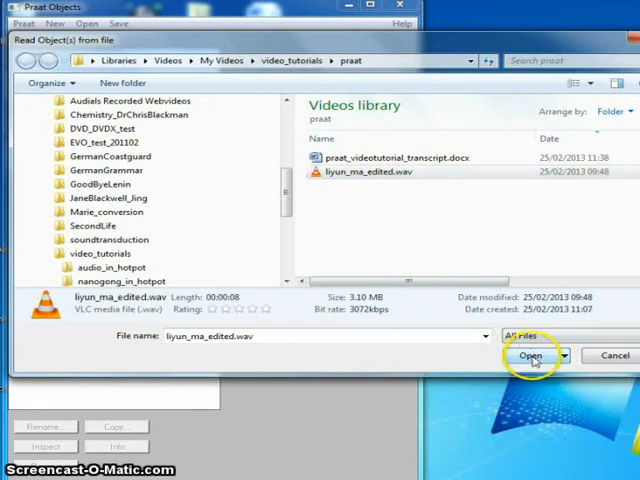
{"action": "left_click", "coordinate": [534, 356]}
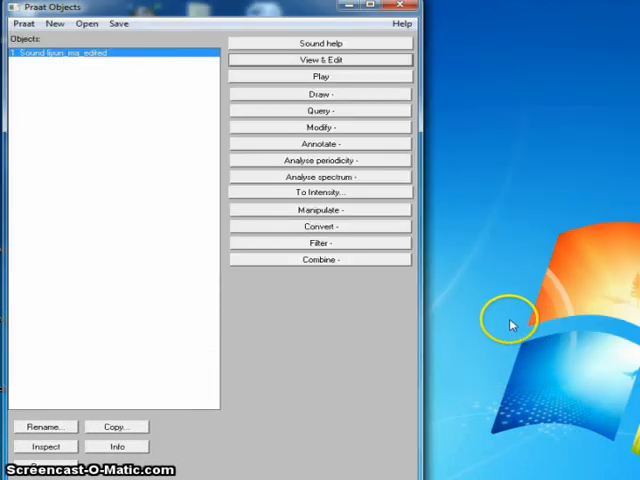
Show the Mandarin tone sound in the editor with waveform, spectrogram and pitch contour
{"action": "left_click", "coordinate": [320, 60]}
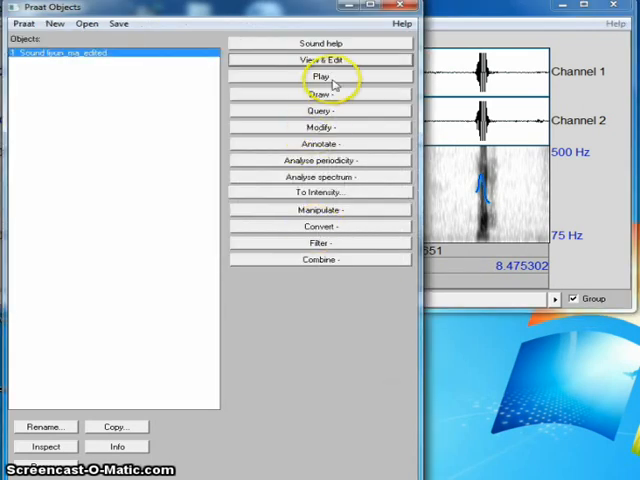
{"action": "left_click", "coordinate": [320, 60]}
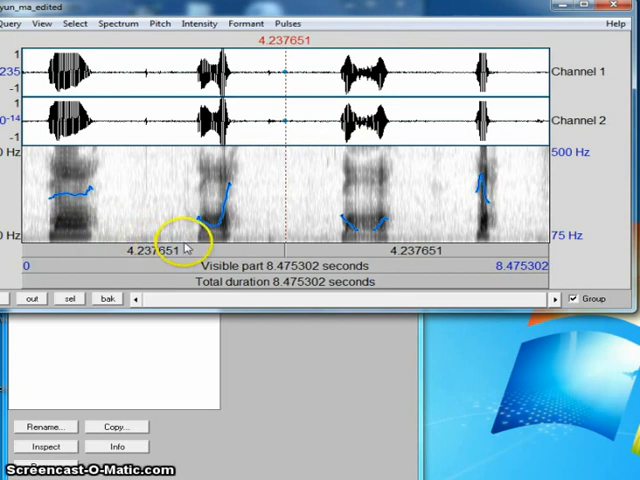
{"action": "mouse_move", "coordinate": [332, 220]}
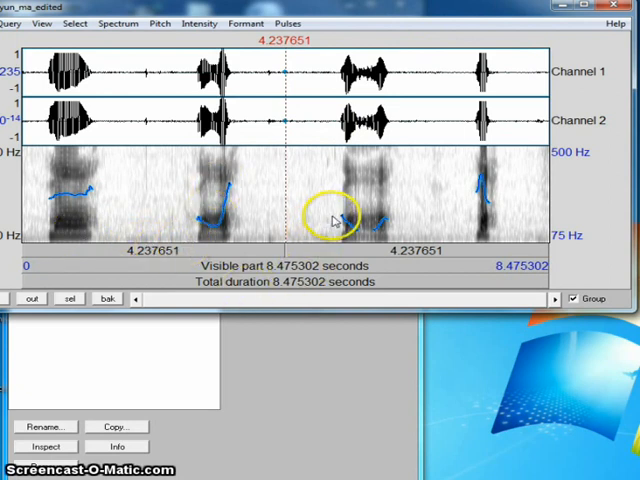
{"action": "mouse_move", "coordinate": [458, 178]}
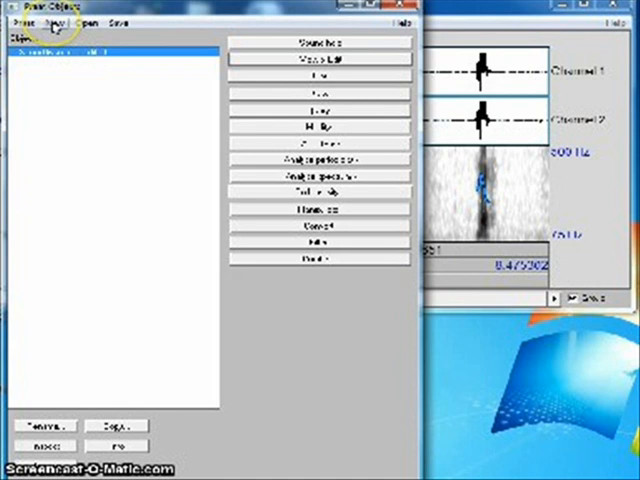
Bring up the SoundRecorder for a mono recording at 44100 Hz
{"action": "left_click", "coordinate": [56, 28]}
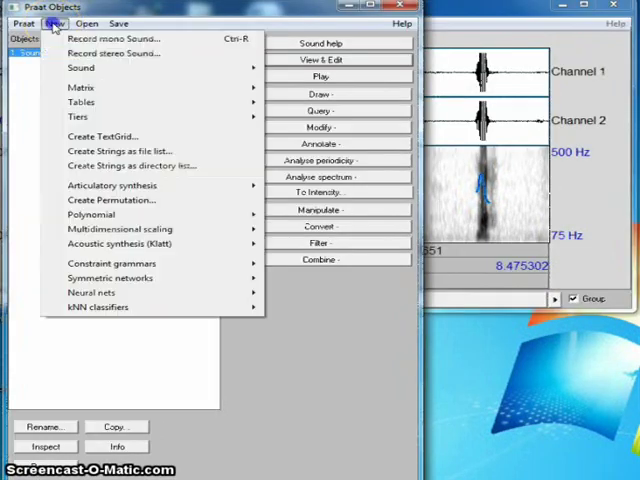
{"action": "mouse_move", "coordinate": [118, 150]}
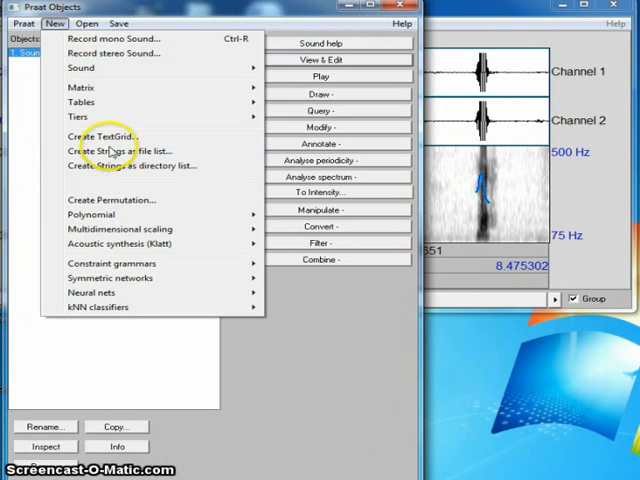
{"action": "left_click", "coordinate": [110, 38]}
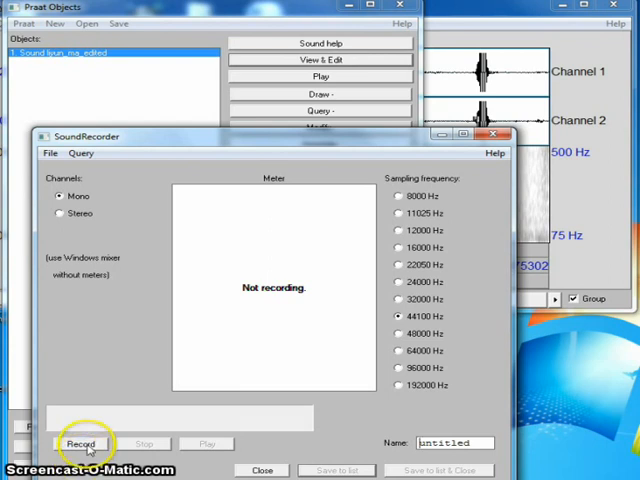
Record my own pronunciation and name the new sound 'ma'
{"action": "left_click", "coordinate": [82, 442]}
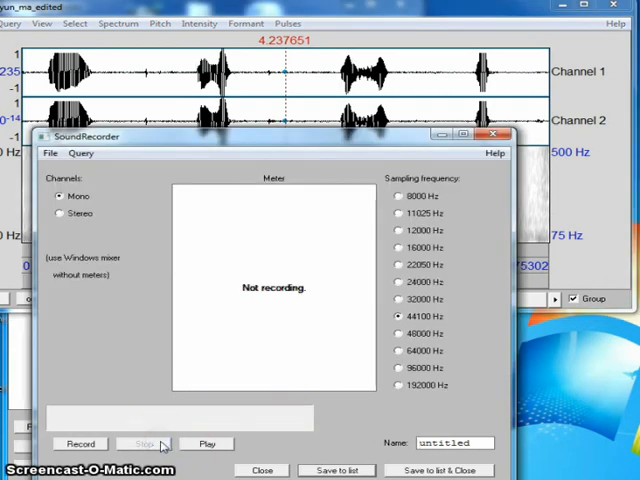
{"action": "triple_click", "coordinate": [452, 442]}
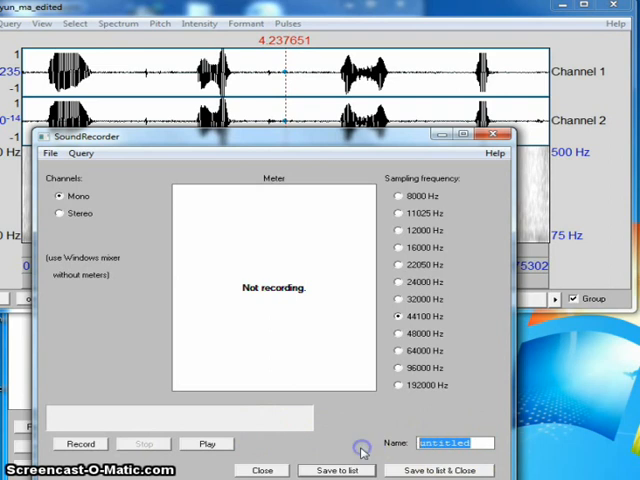
{"action": "type", "text": "ma_me"}
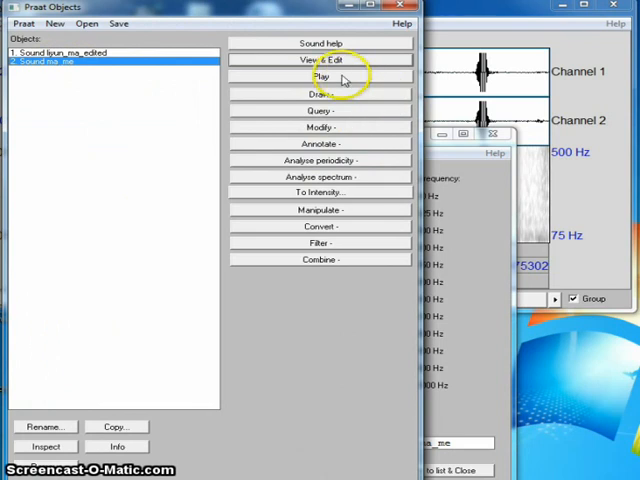
Show Sound ma in an enlarged editor to compare its pitch contour with the original
{"action": "left_click", "coordinate": [320, 60]}
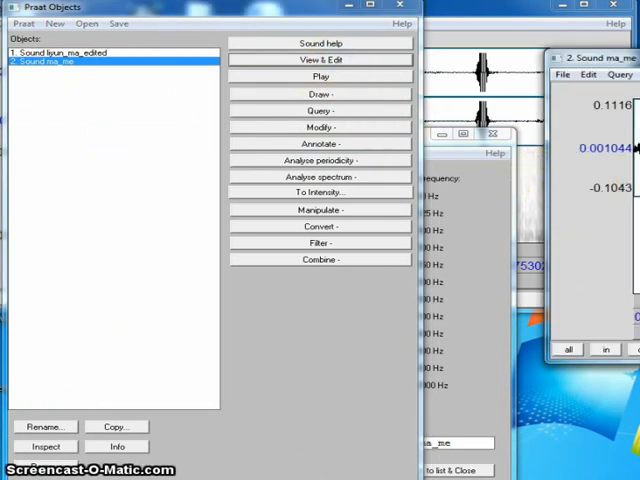
{"action": "left_click", "coordinate": [320, 60]}
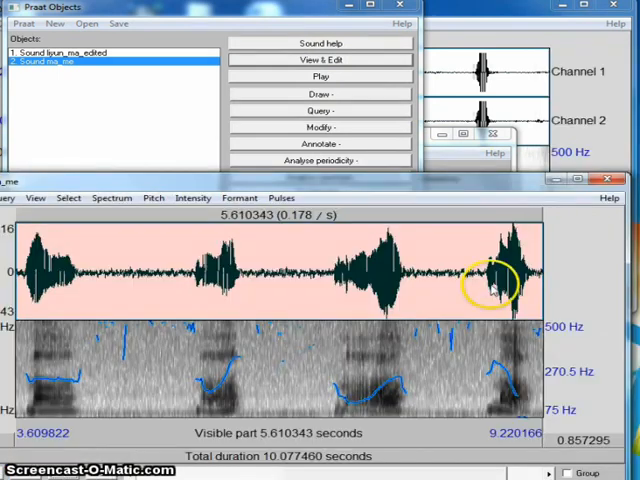